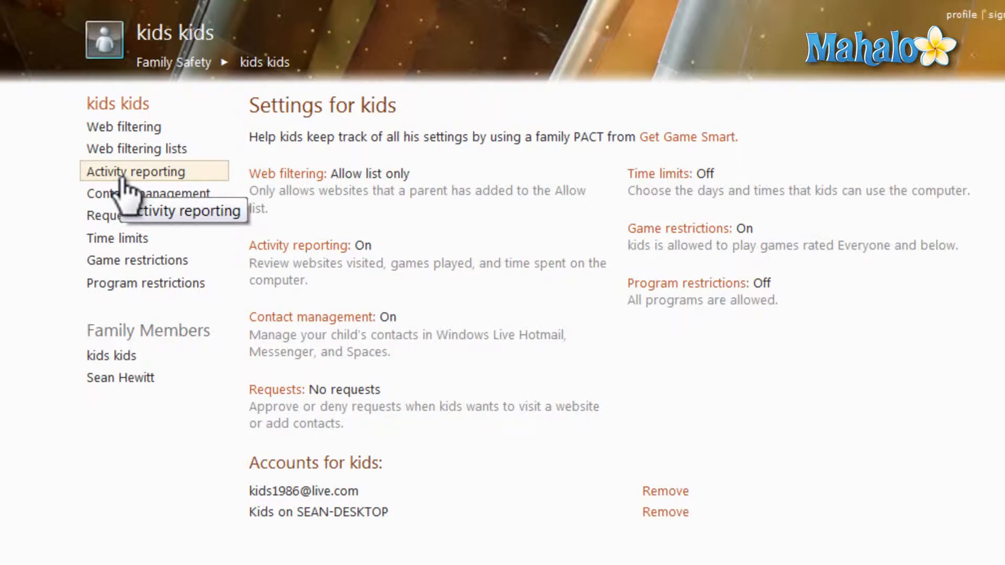
Step: Show the kids account's Activity reporting page listing visited websites and visit counts
{"action": "left_click", "coordinate": [135, 170]}
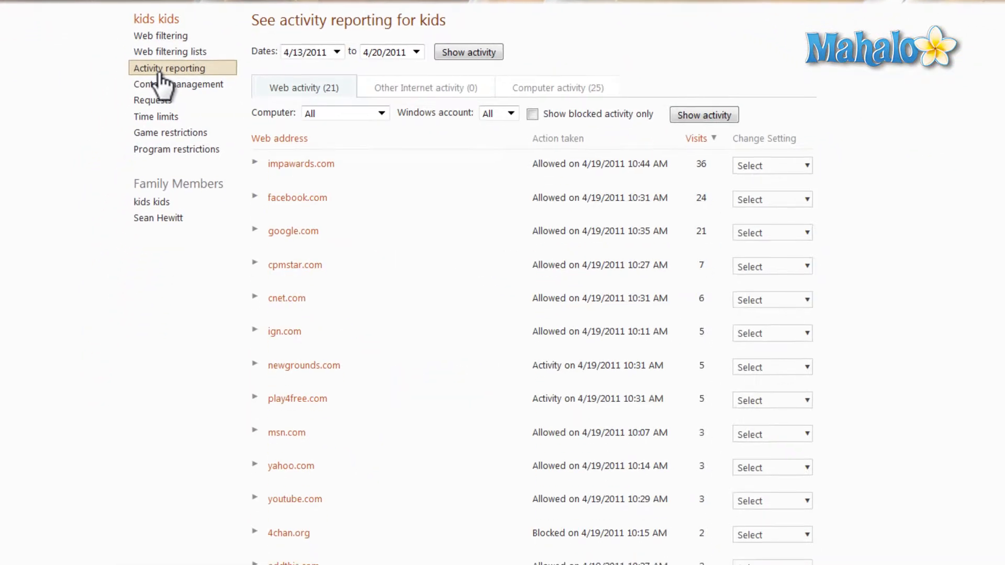
{"action": "mouse_move", "coordinate": [166, 83]}
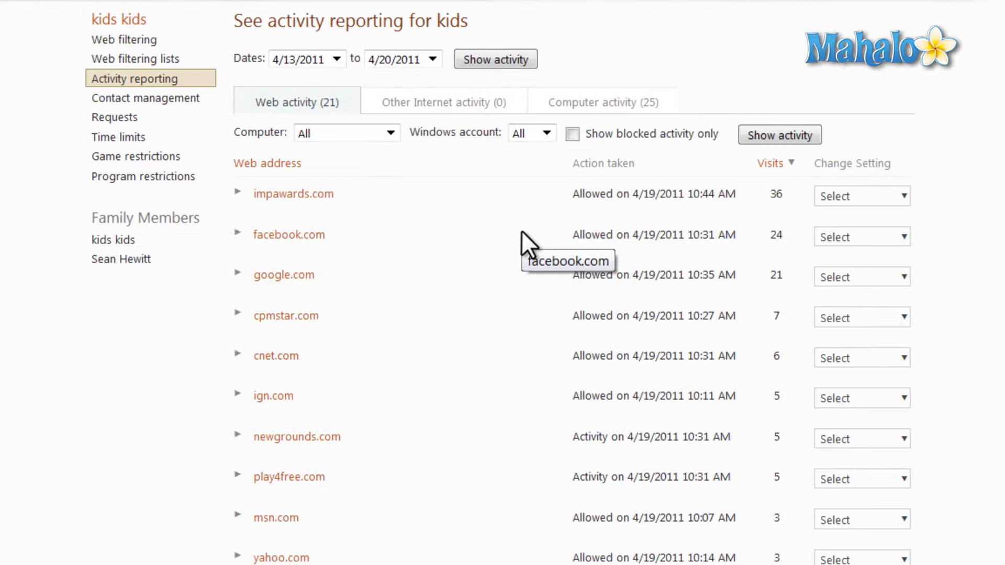
{"action": "mouse_move", "coordinate": [942, 215]}
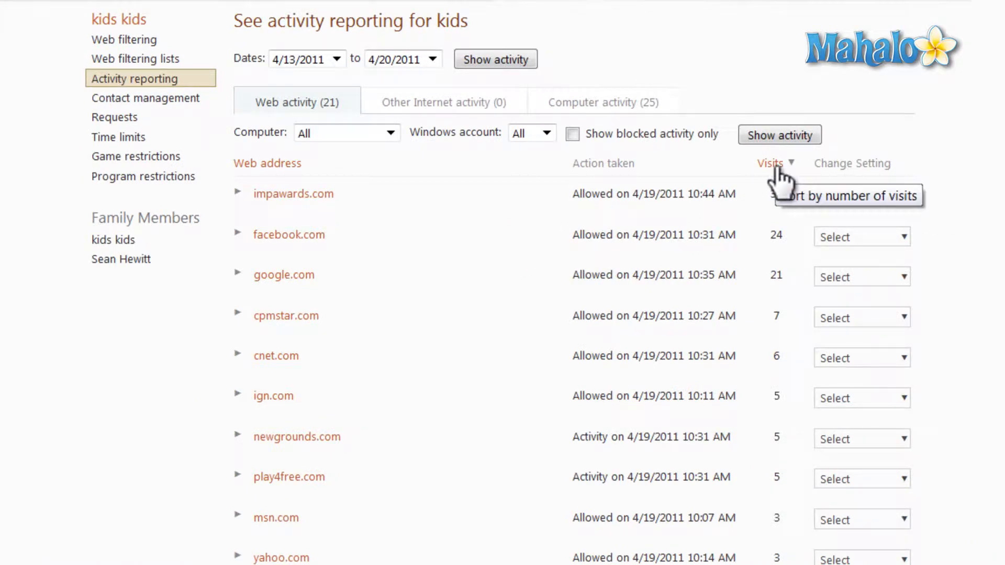
{"action": "left_click", "coordinate": [770, 163]}
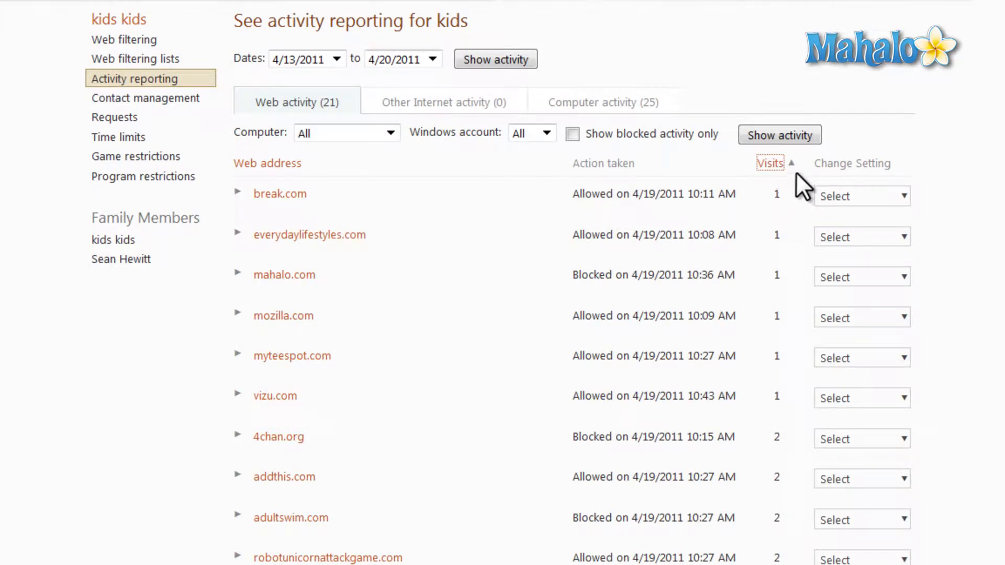
{"action": "left_click", "coordinate": [769, 163]}
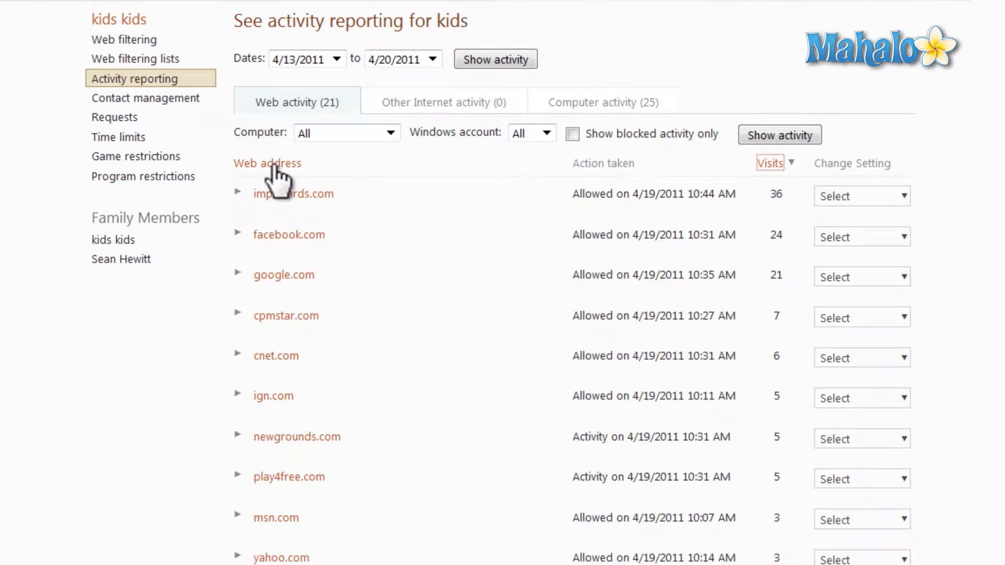
{"action": "left_click", "coordinate": [267, 164]}
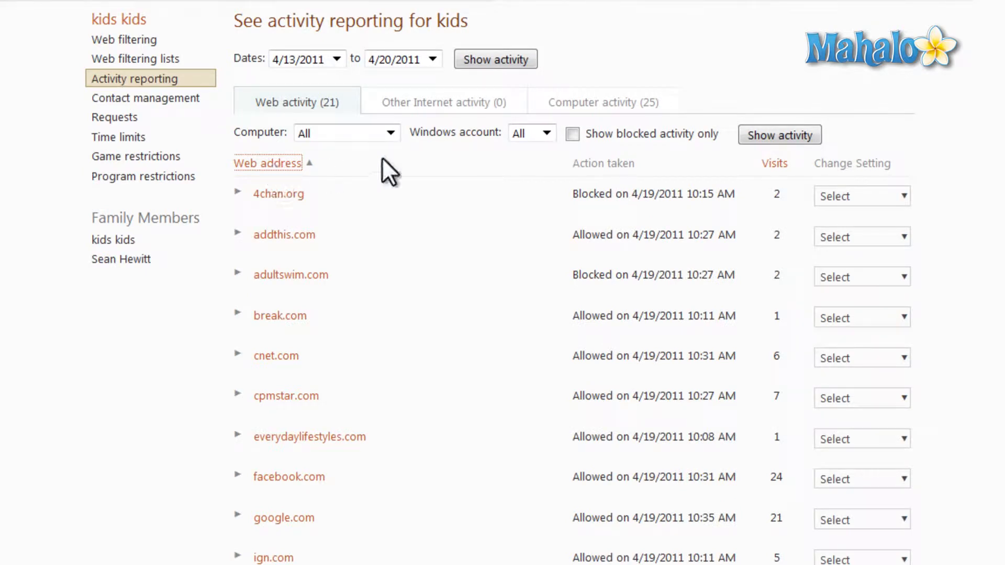
{"action": "left_click", "coordinate": [769, 163]}
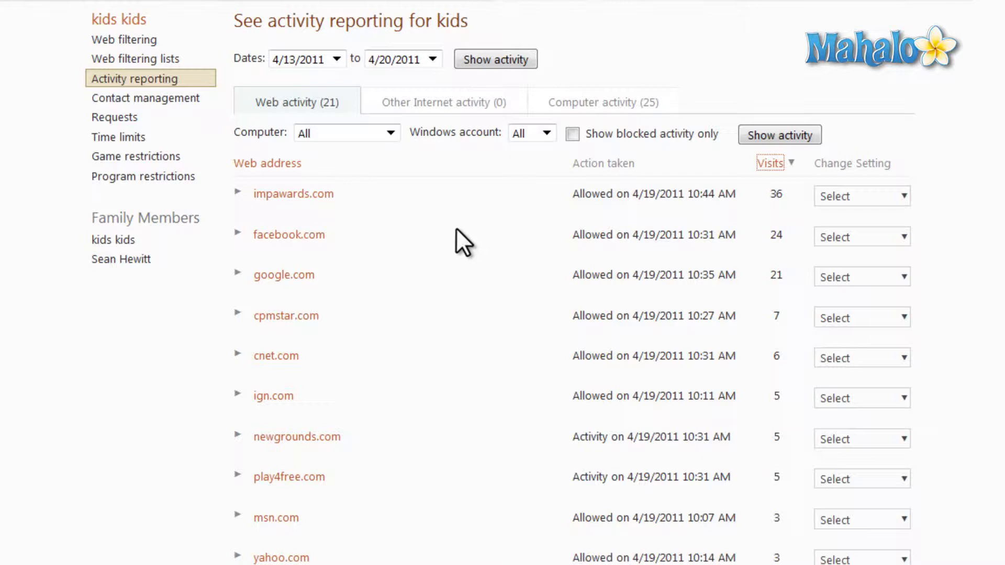
{"action": "mouse_move", "coordinate": [288, 235]}
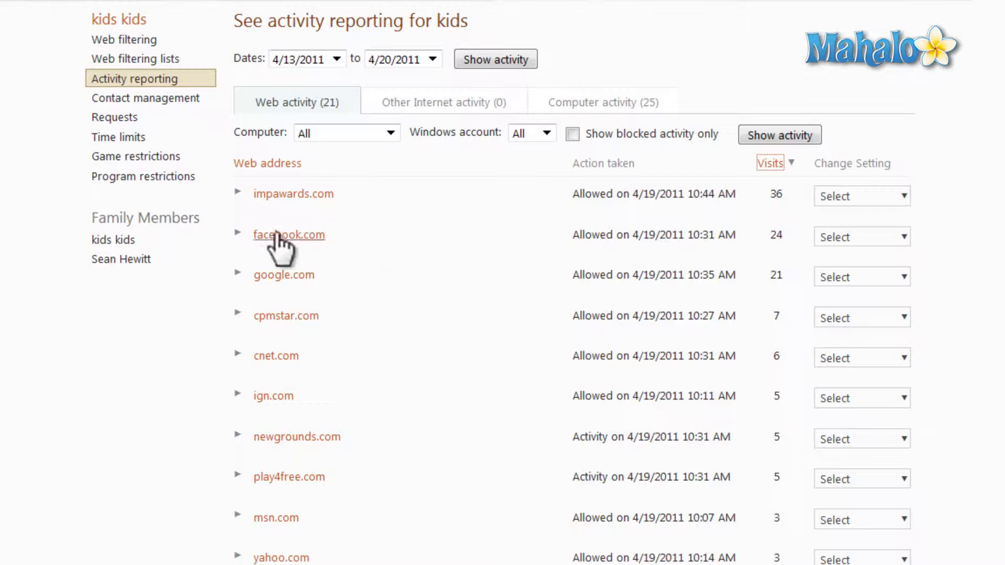
{"action": "left_click", "coordinate": [238, 233]}
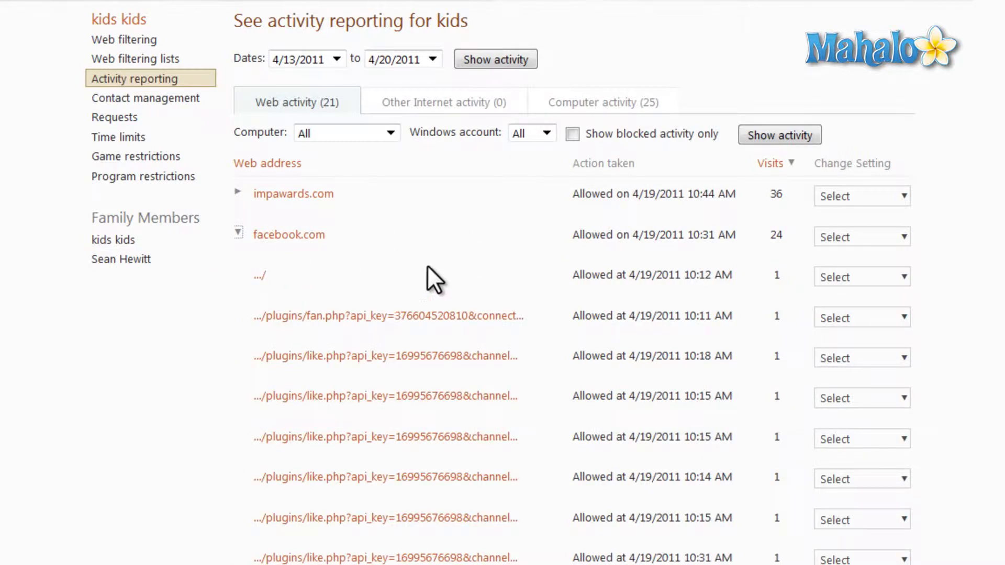
{"action": "scroll", "scroll_direction": "down", "scroll_amount": 3}
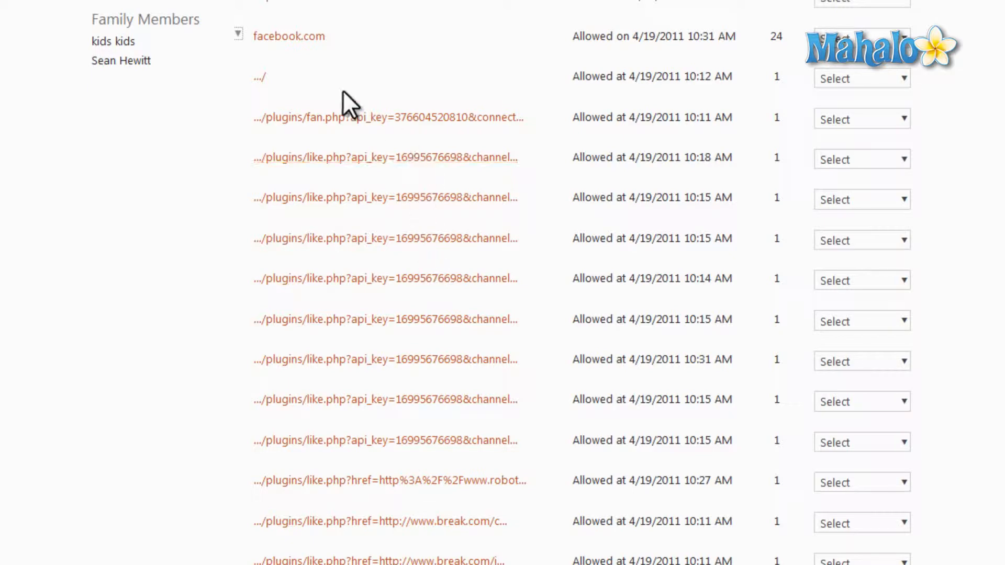
{"action": "scroll", "scroll_direction": "down", "scroll_amount": 3}
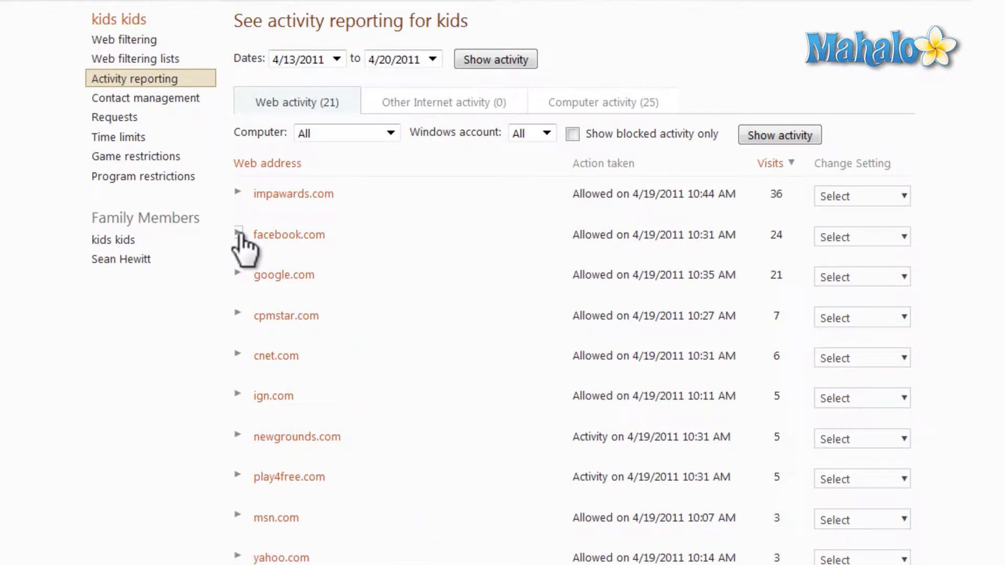
{"action": "left_click", "coordinate": [239, 231]}
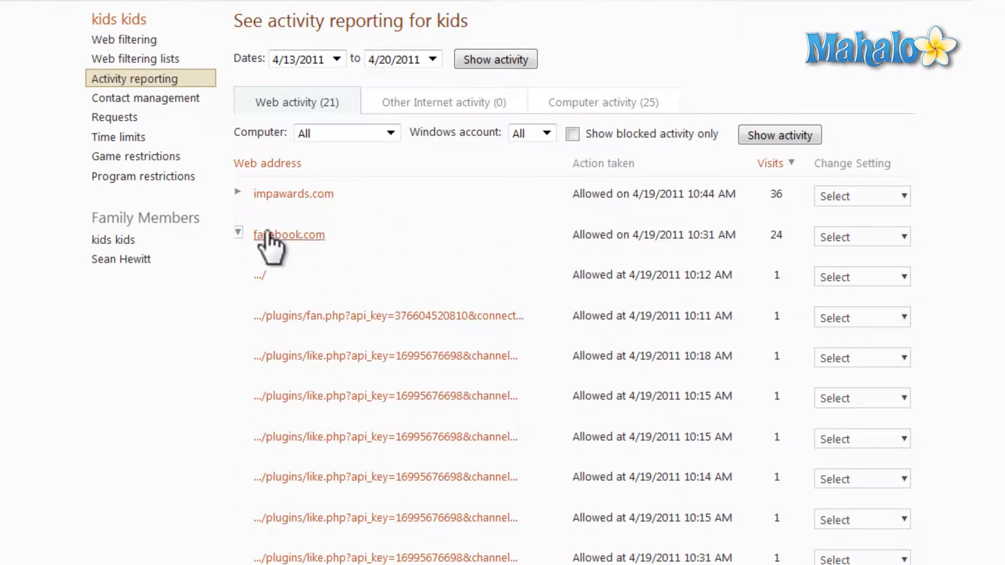
{"action": "scroll", "scroll_direction": "down", "scroll_amount": 3}
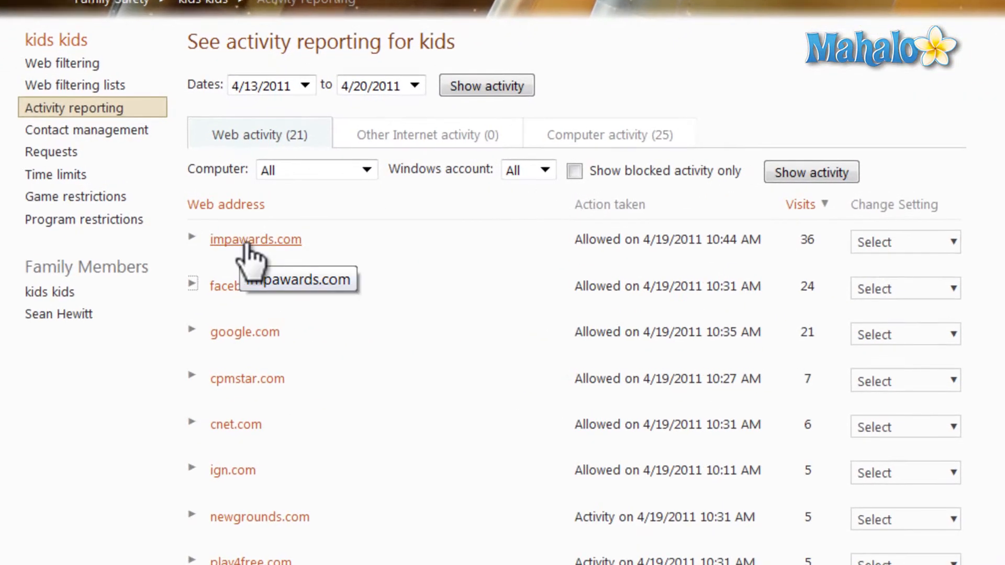
{"action": "mouse_move", "coordinate": [823, 250]}
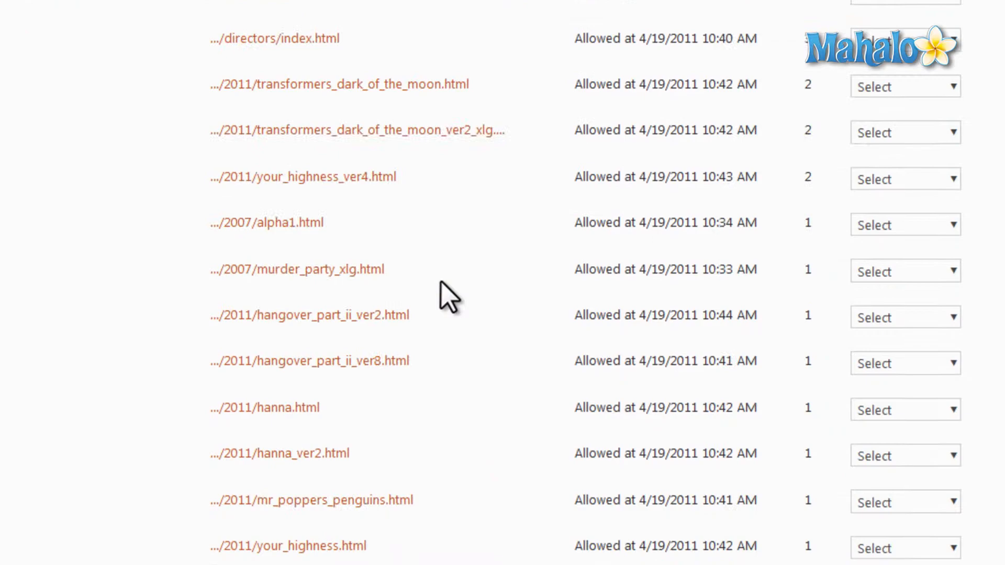
Step: Scroll through the expanded impawards.com list of individually visited movie poster pages
{"action": "scroll", "scroll_direction": "down", "scroll_amount": 3}
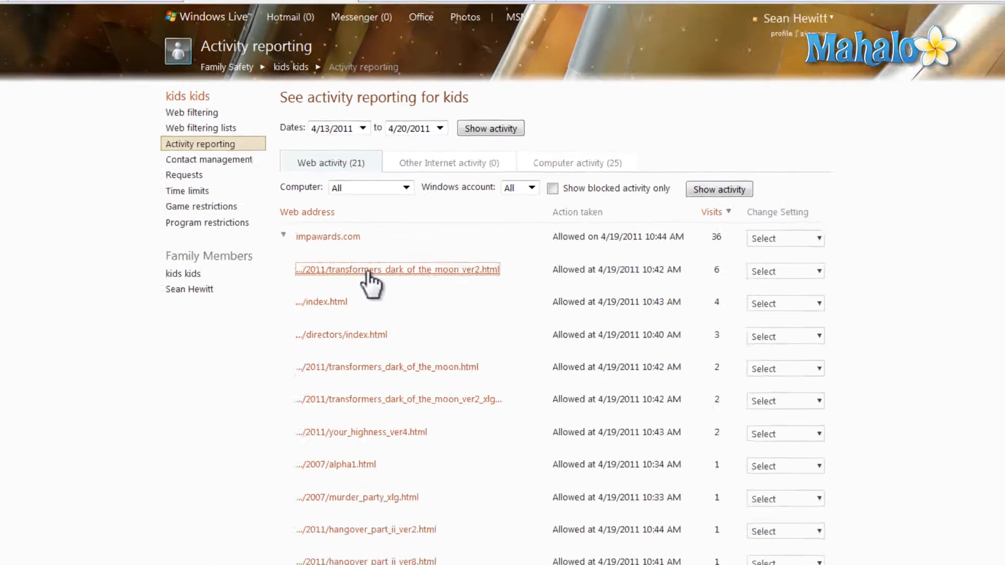
Step: View the Transformers poster page and IMP Awards home page in Firefox, then return to the kids Reports
{"action": "left_click", "coordinate": [395, 269]}
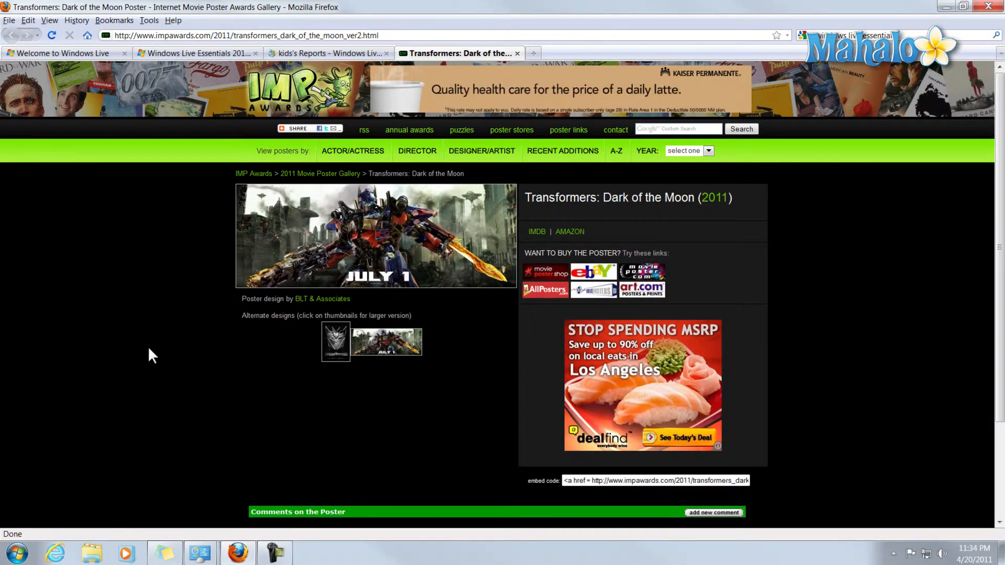
{"action": "left_click", "coordinate": [352, 151]}
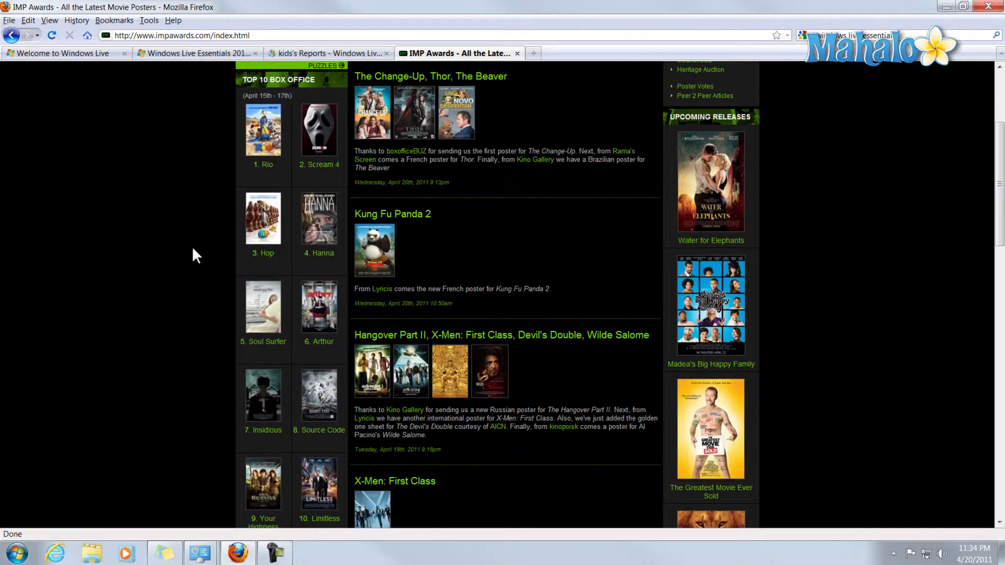
{"action": "left_click", "coordinate": [328, 54]}
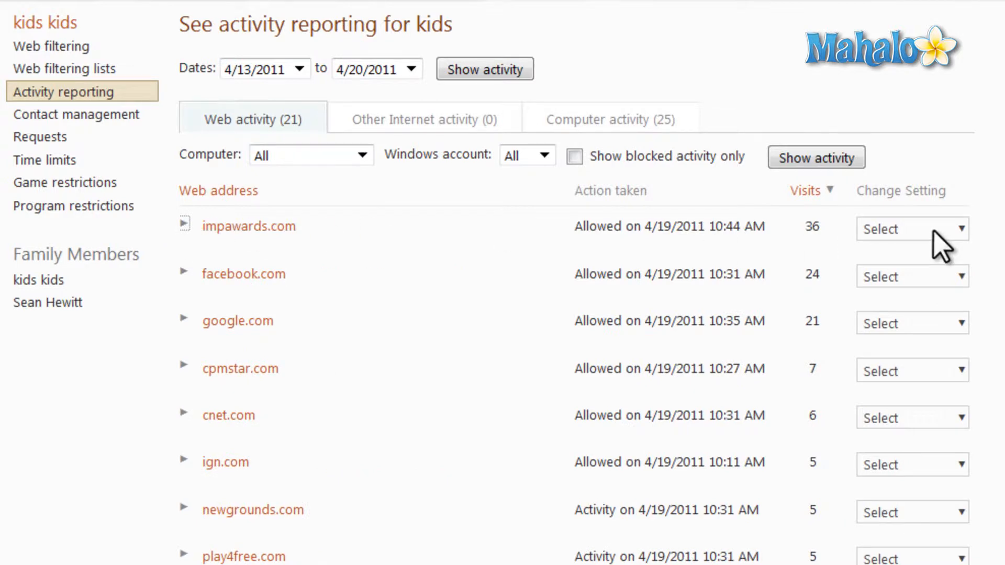
{"action": "left_click", "coordinate": [911, 229]}
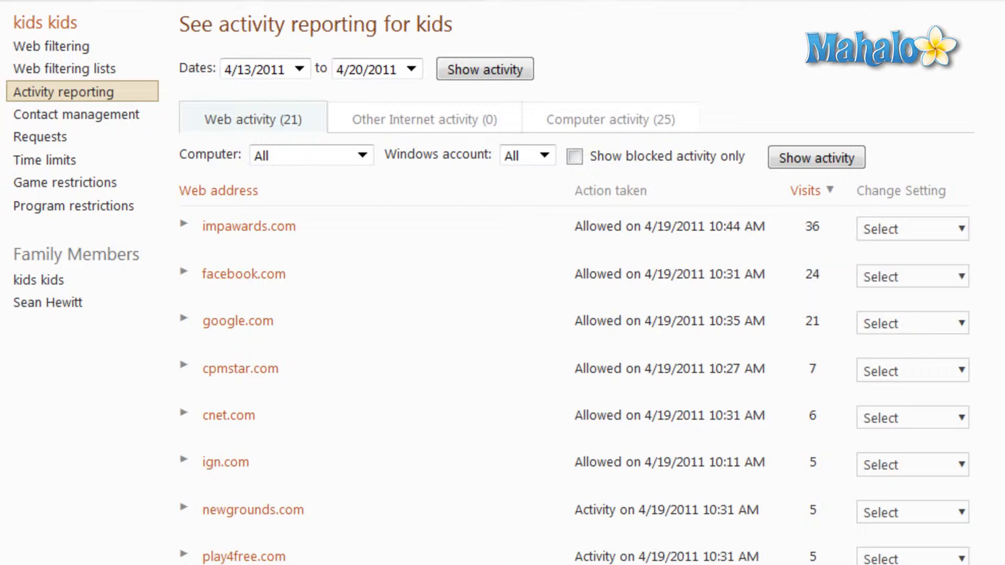
{"action": "mouse_move", "coordinate": [82, 115]}
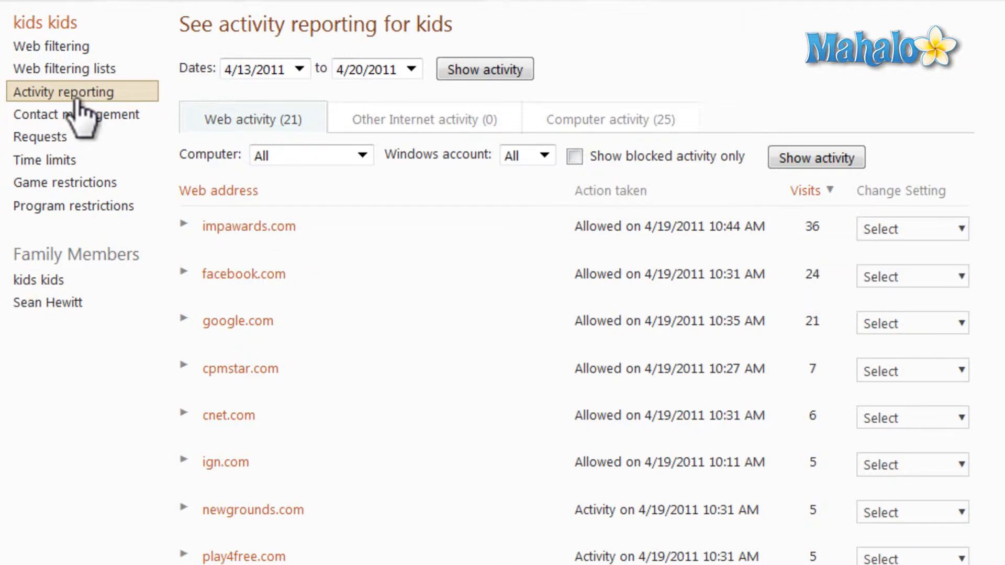
{"action": "mouse_move", "coordinate": [487, 348]}
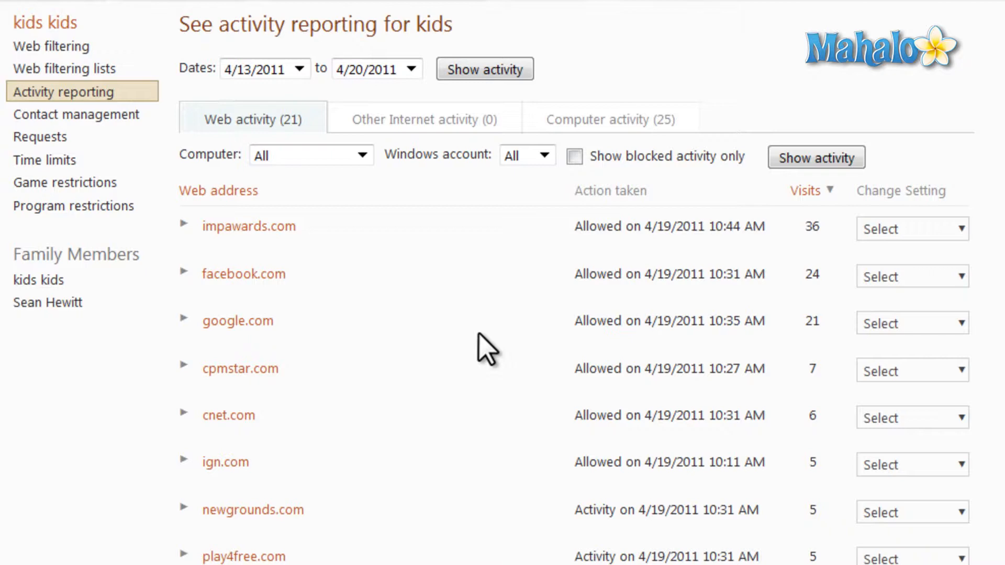
{"action": "scroll", "scroll_direction": "down", "scroll_amount": 3}
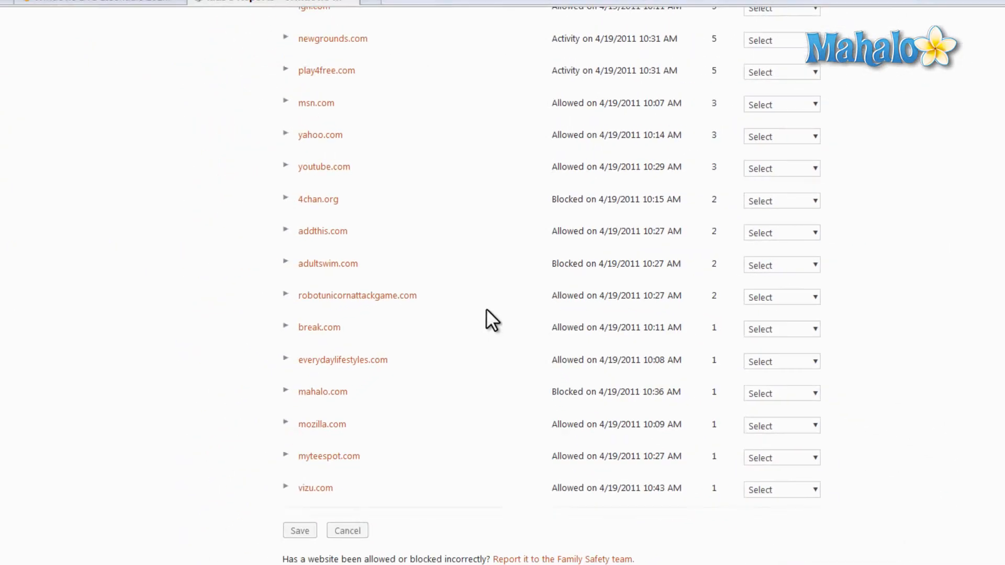